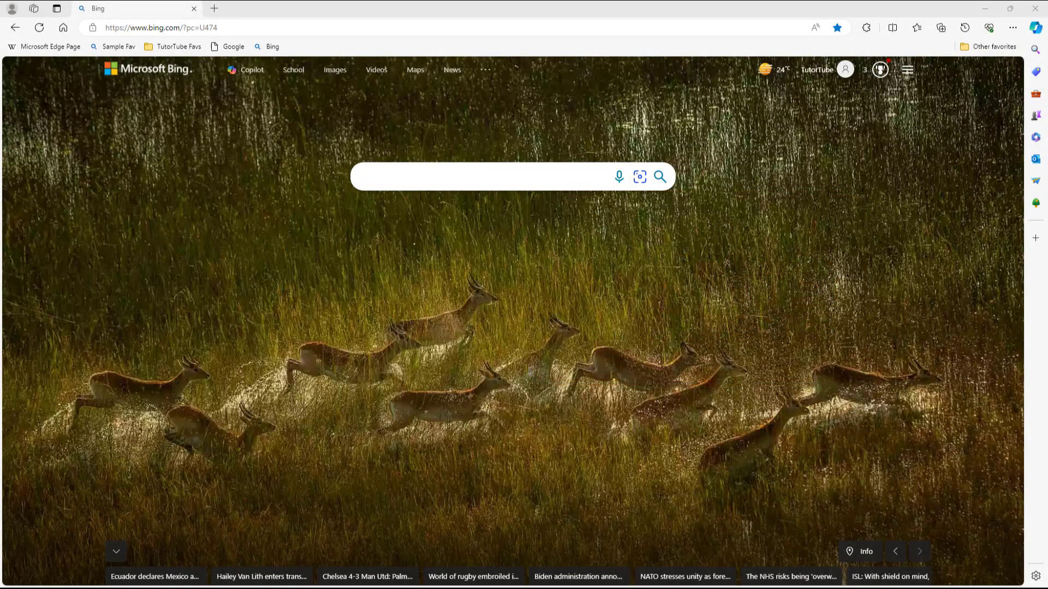
mouse_move(576, 300)
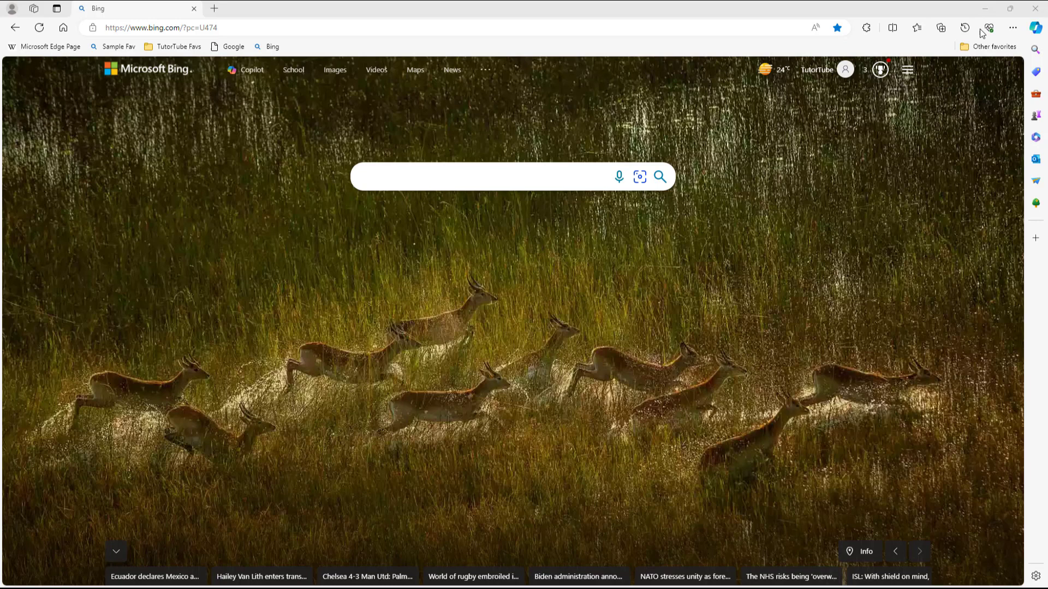
Step: Reach Edge Settings via the Settings and more menu to get to account management
click(1011, 27)
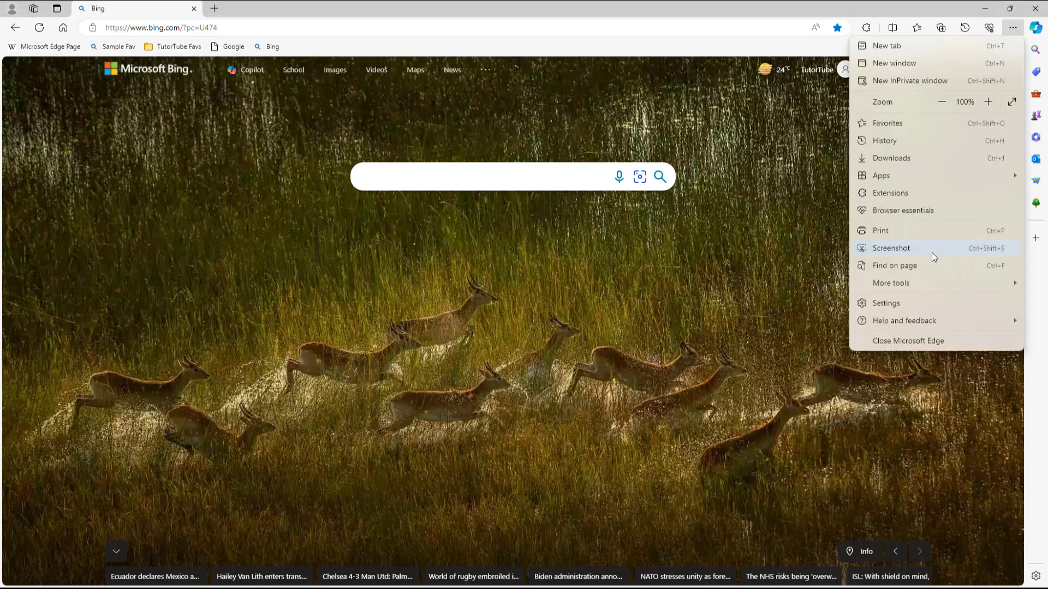
click(884, 302)
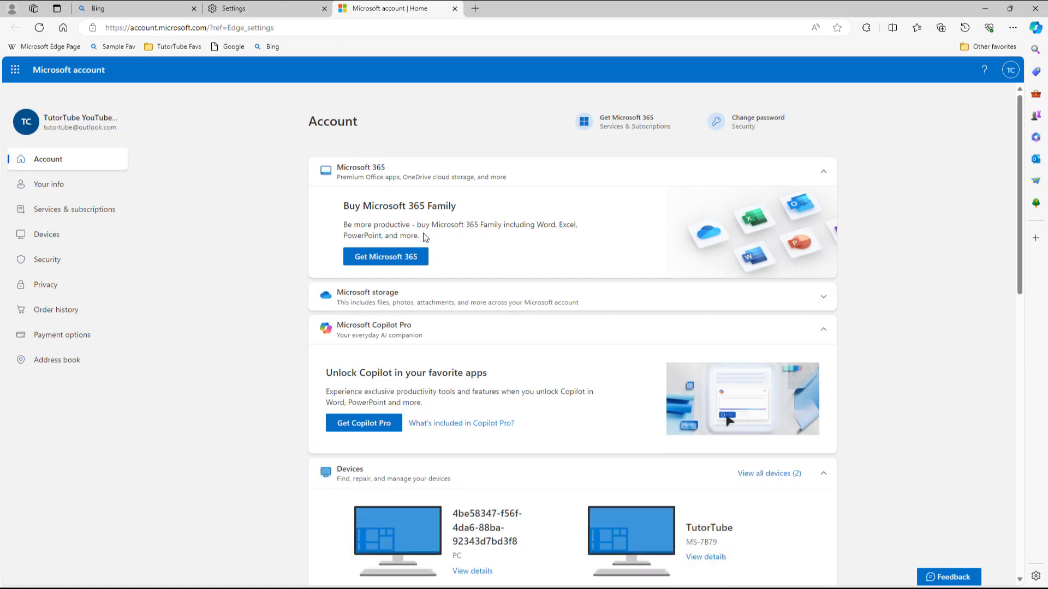
mouse_move(521, 146)
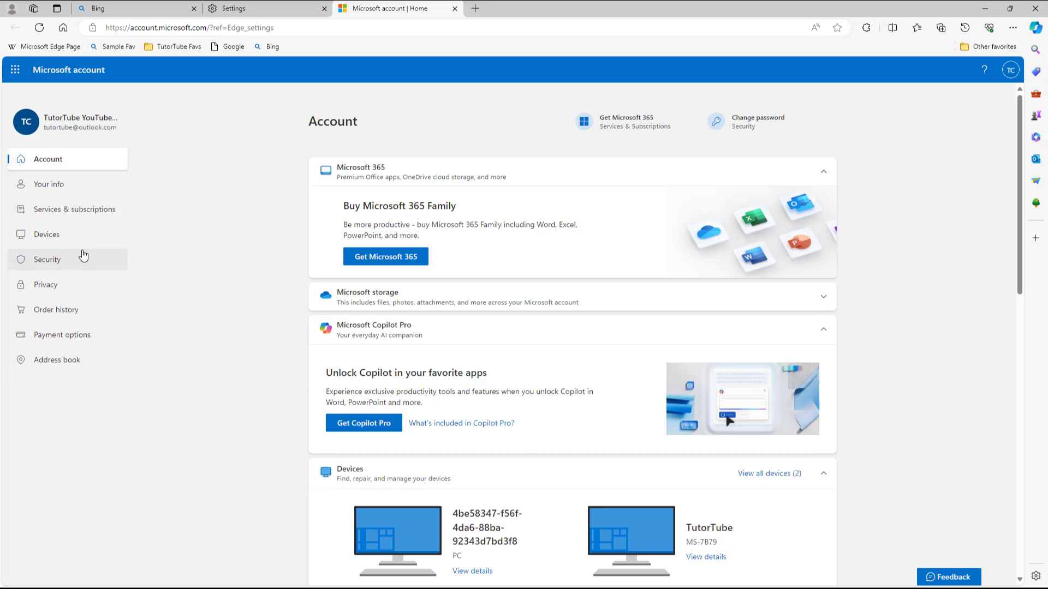
Step: Show the Security page from the account's left navigation
click(47, 259)
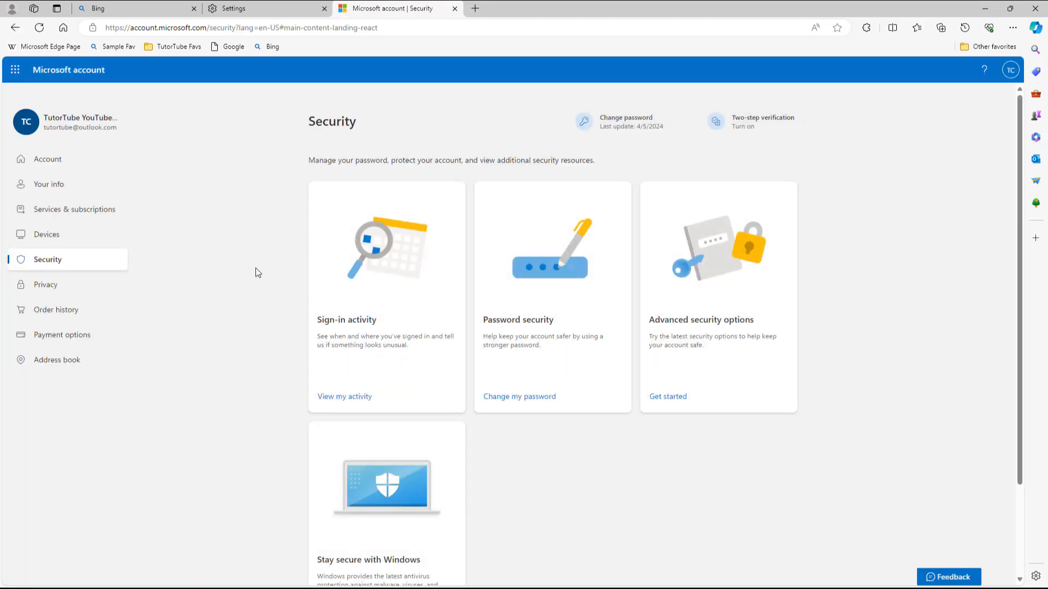
mouse_move(705, 304)
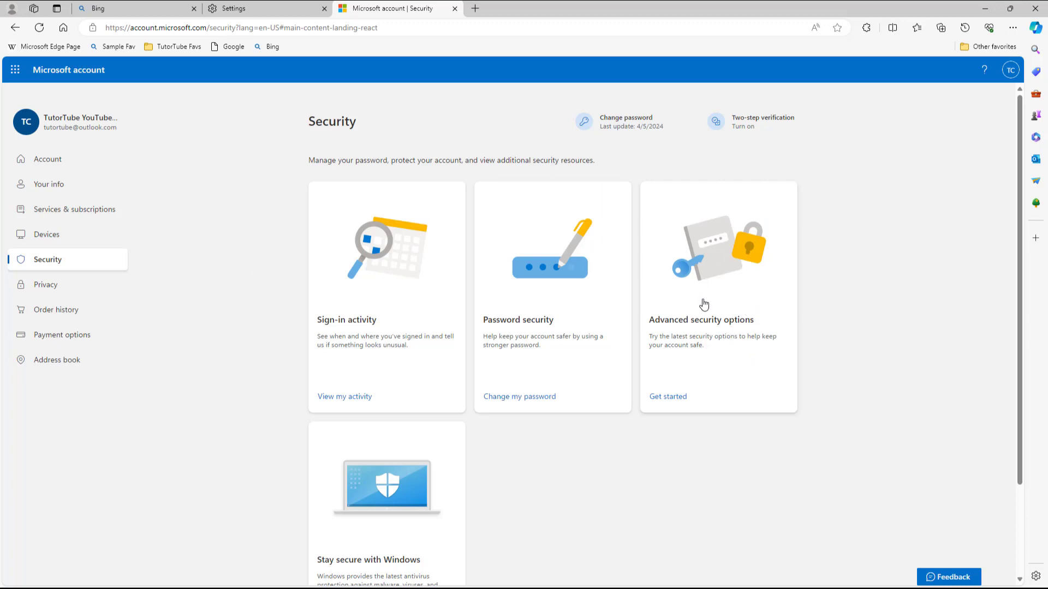
mouse_move(668, 396)
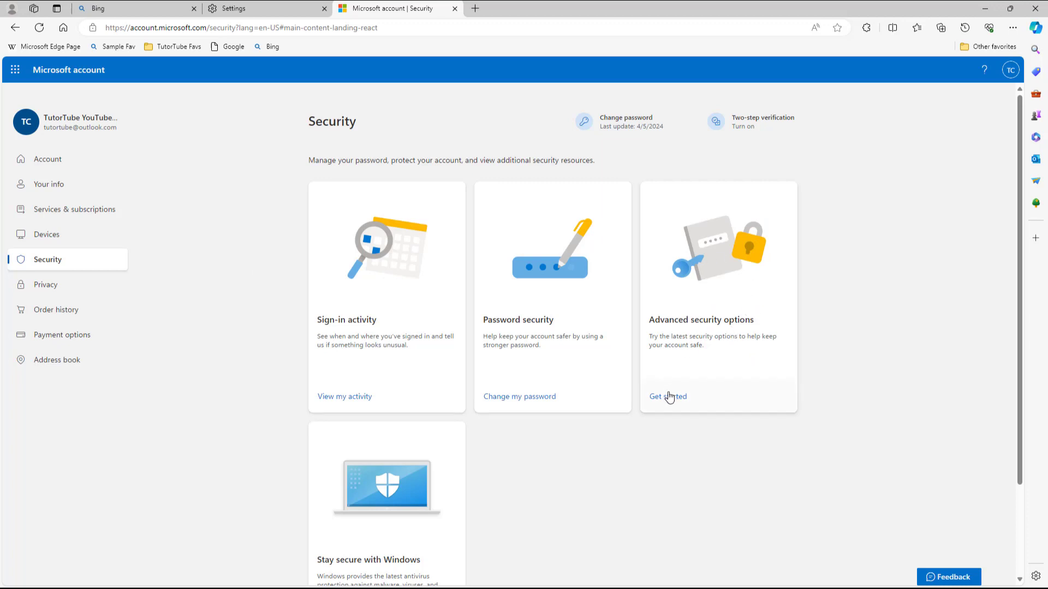
Step: Start Advanced security options to reach identity methods and two-step verification
click(667, 397)
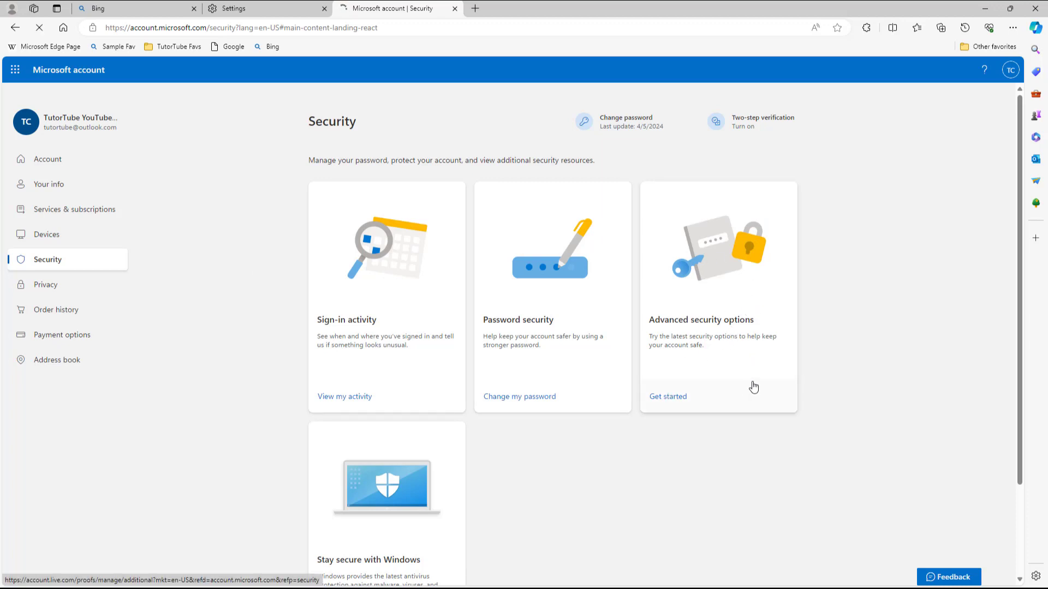
click(667, 396)
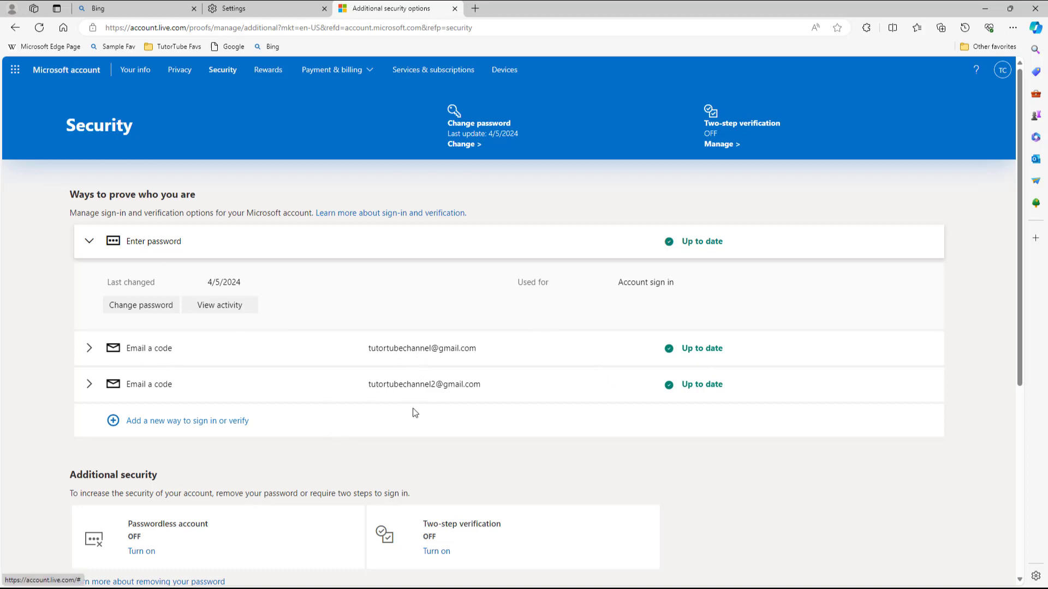
scroll(down, 3)
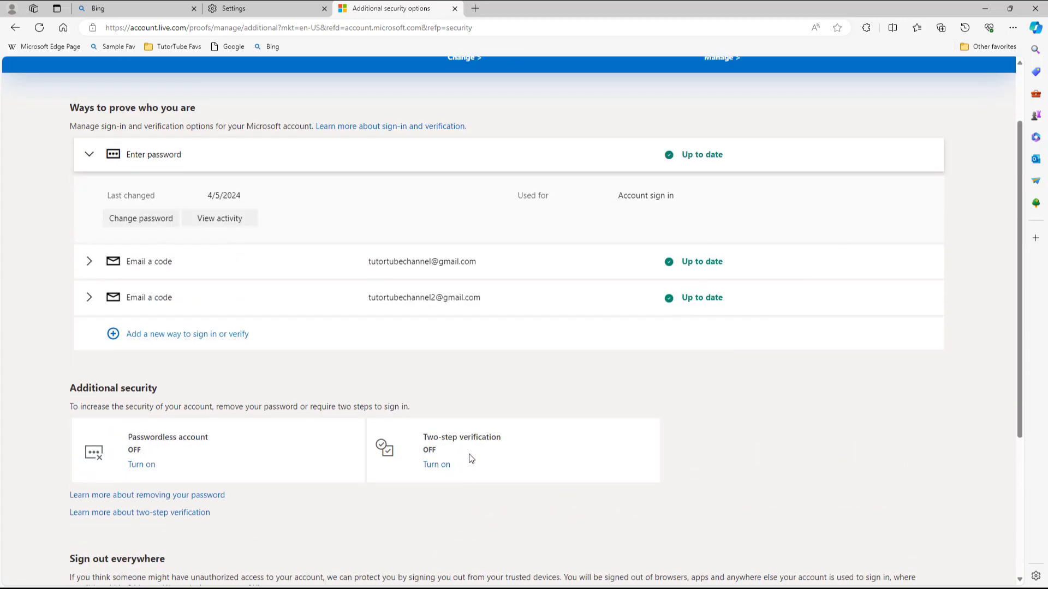
scroll(down, 3)
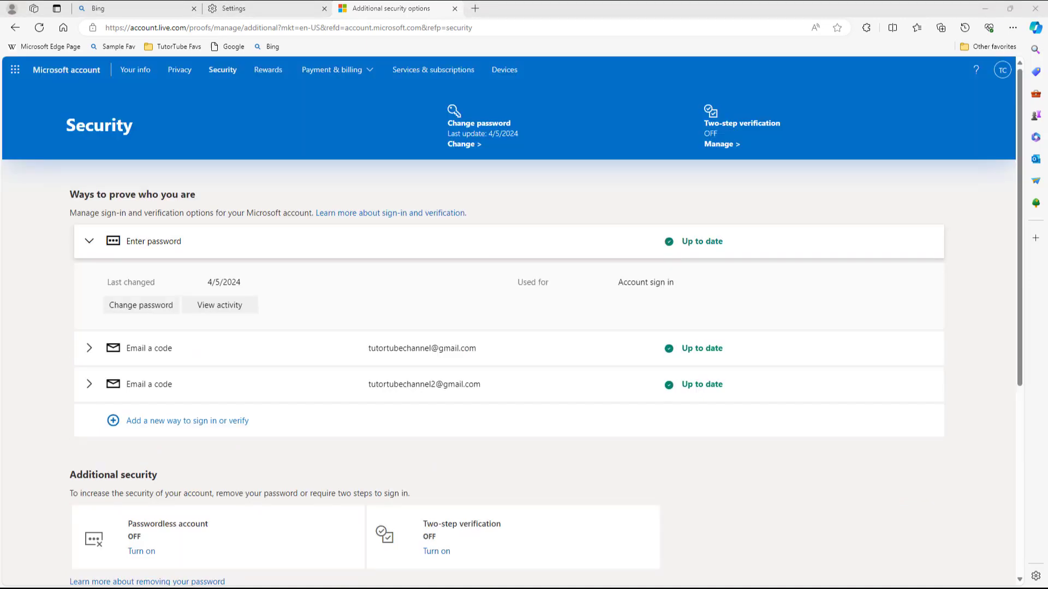
mouse_move(467, 294)
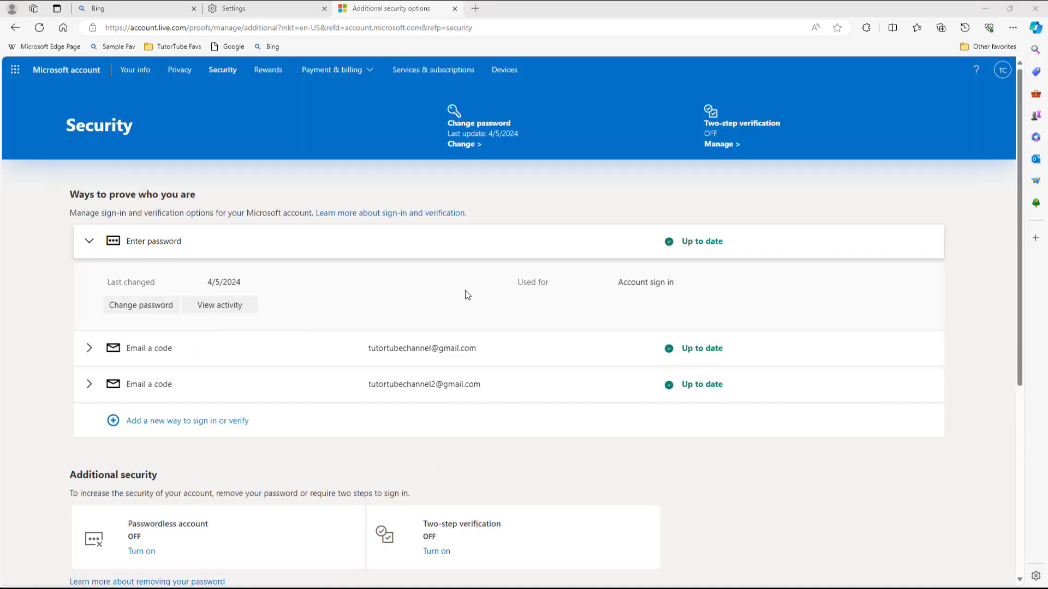
scroll(down, 3)
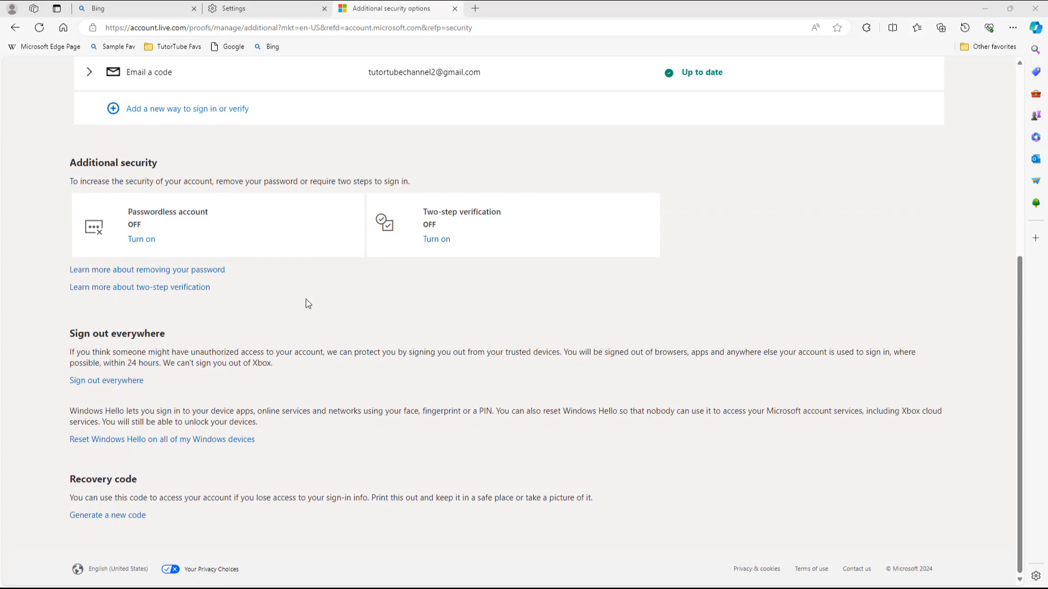
mouse_move(95, 523)
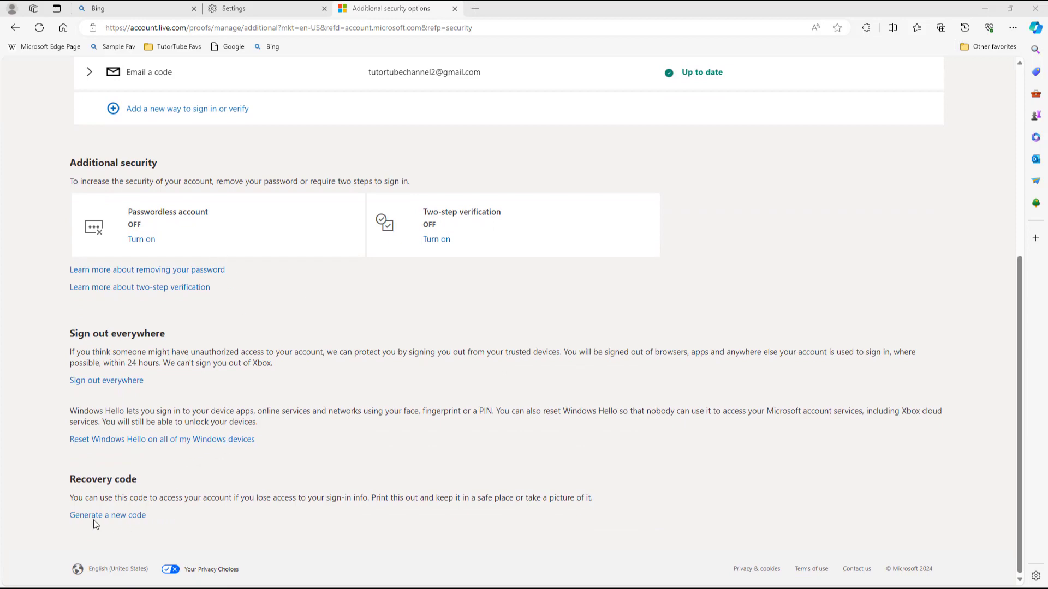
mouse_move(447, 333)
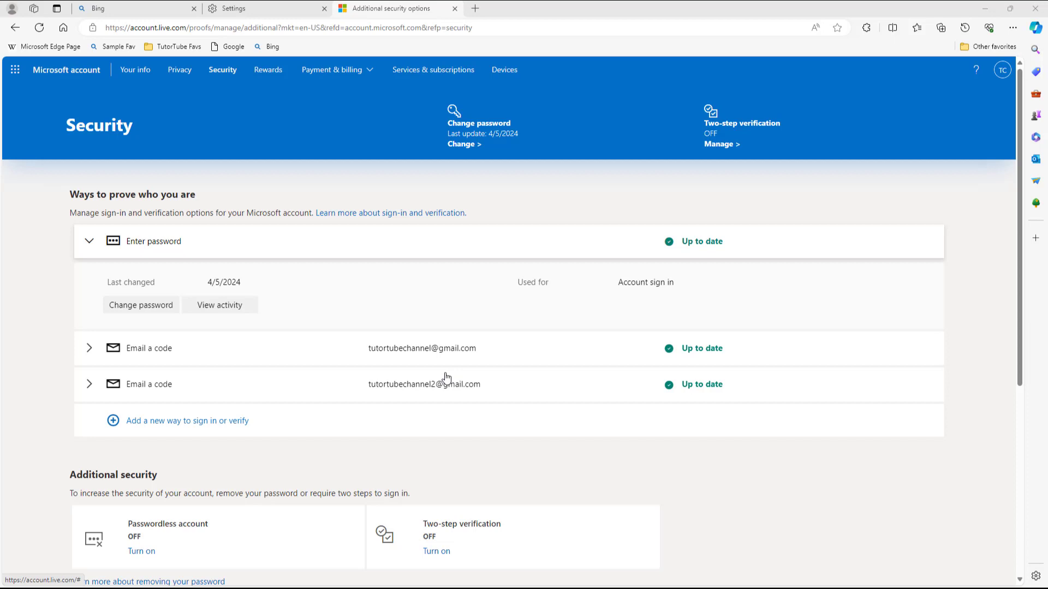
mouse_move(559, 352)
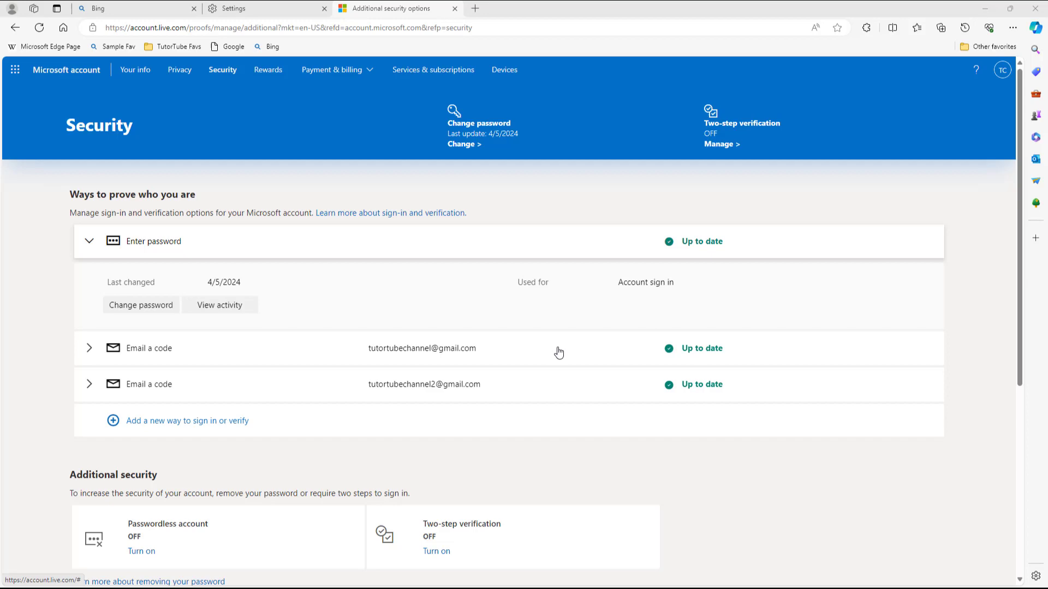